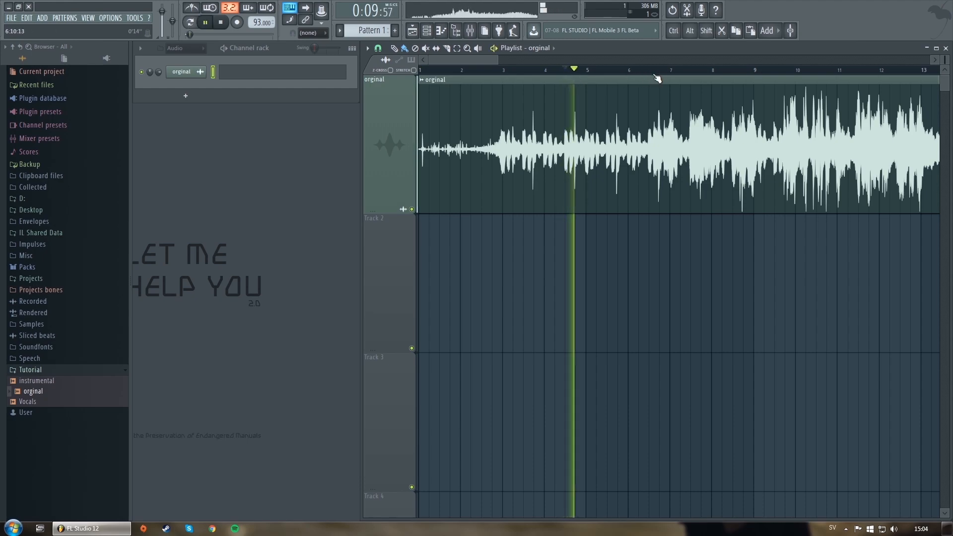
- Place the instrumental on Track 2 and reverse its sample polarity in channel settings
click(606, 70)
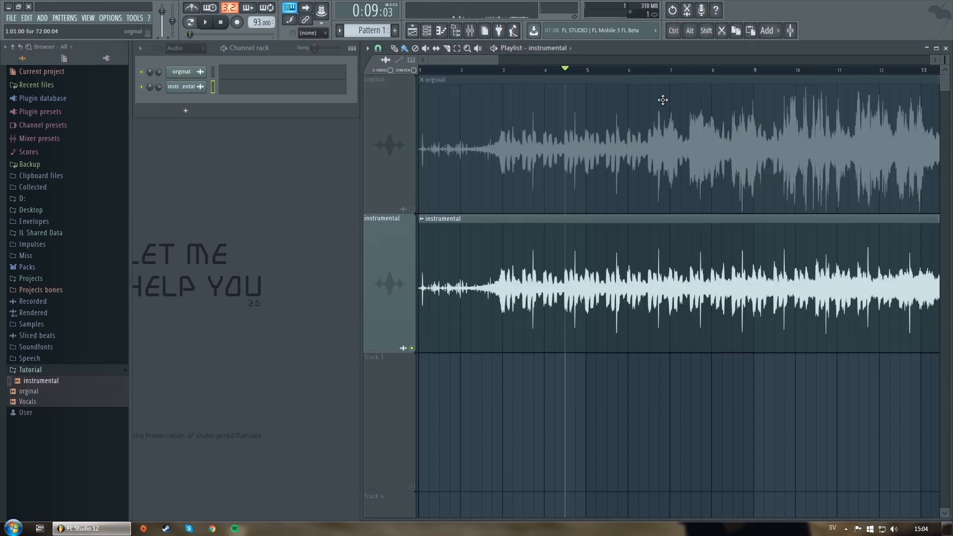
click(205, 22)
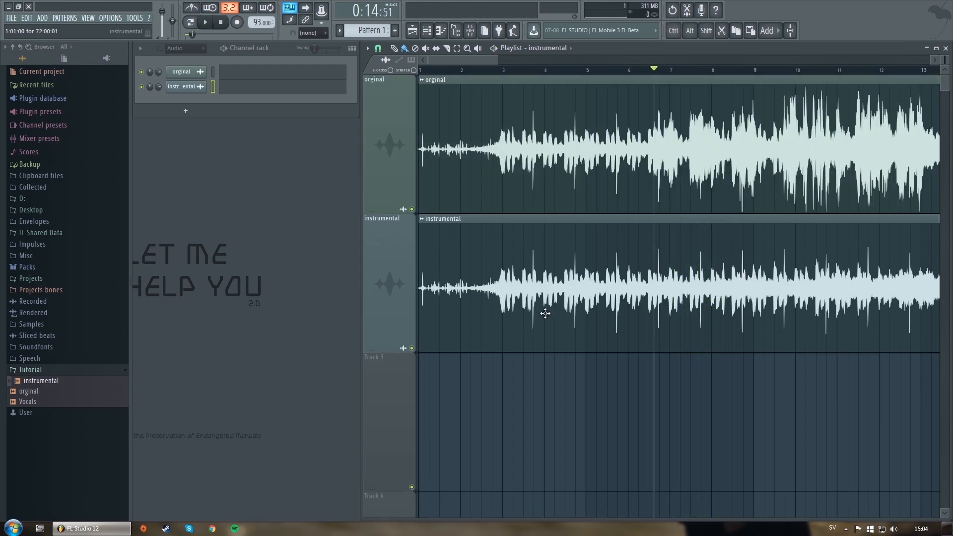
double_click(545, 286)
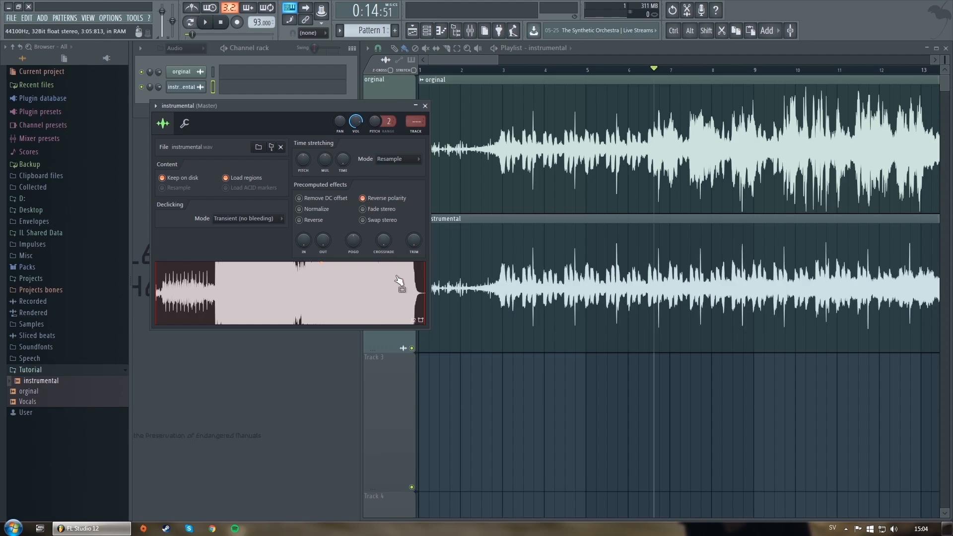